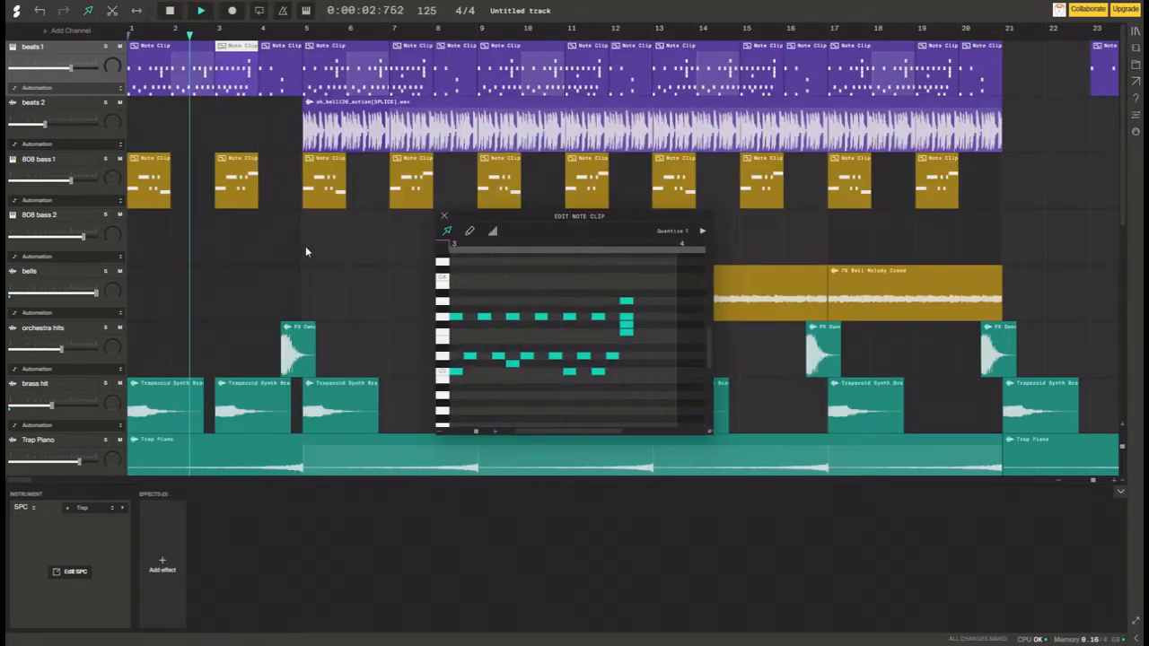
Bring up the beats 1 clip's context menu and dismiss it without choosing anything
right_click(332, 76)
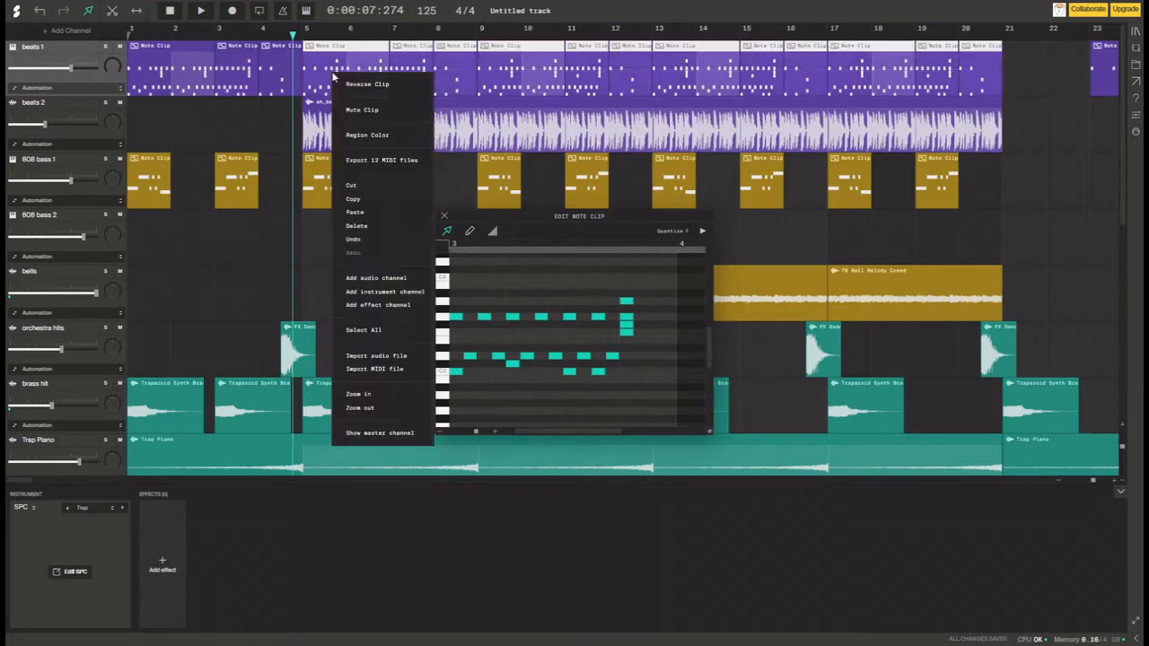
click(557, 69)
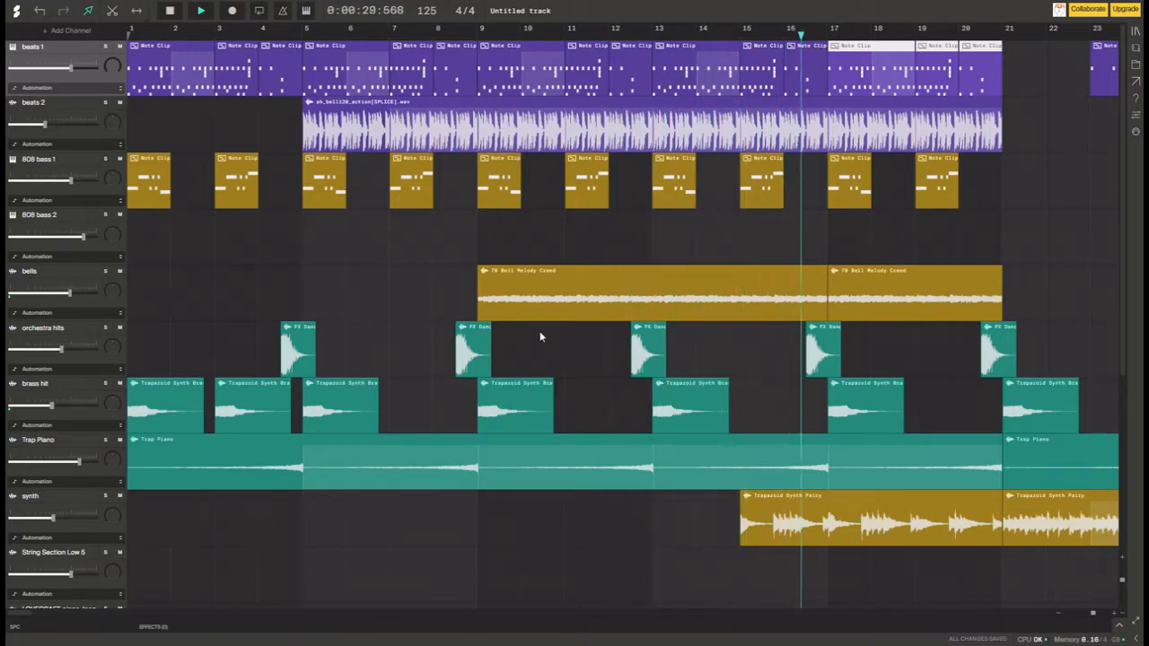
Click in the arrangement so playback continues into bars 32–54
click(278, 36)
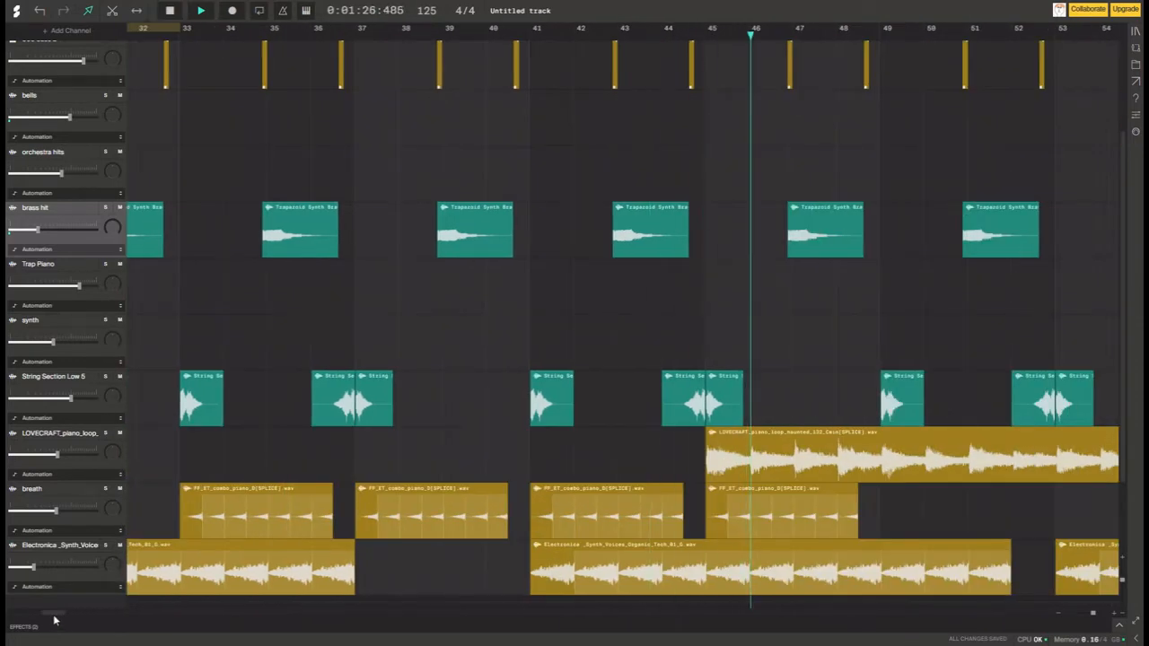
Scroll the timeline right to show bars 25 through 68
scroll(right, 3)
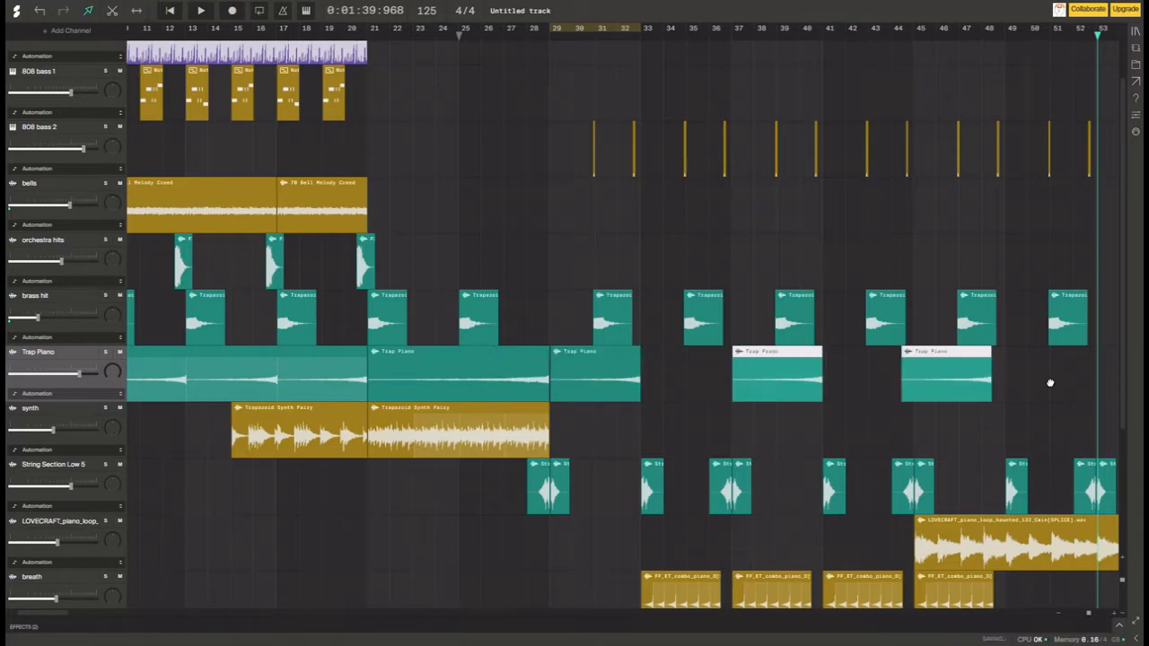
scroll(right, 3)
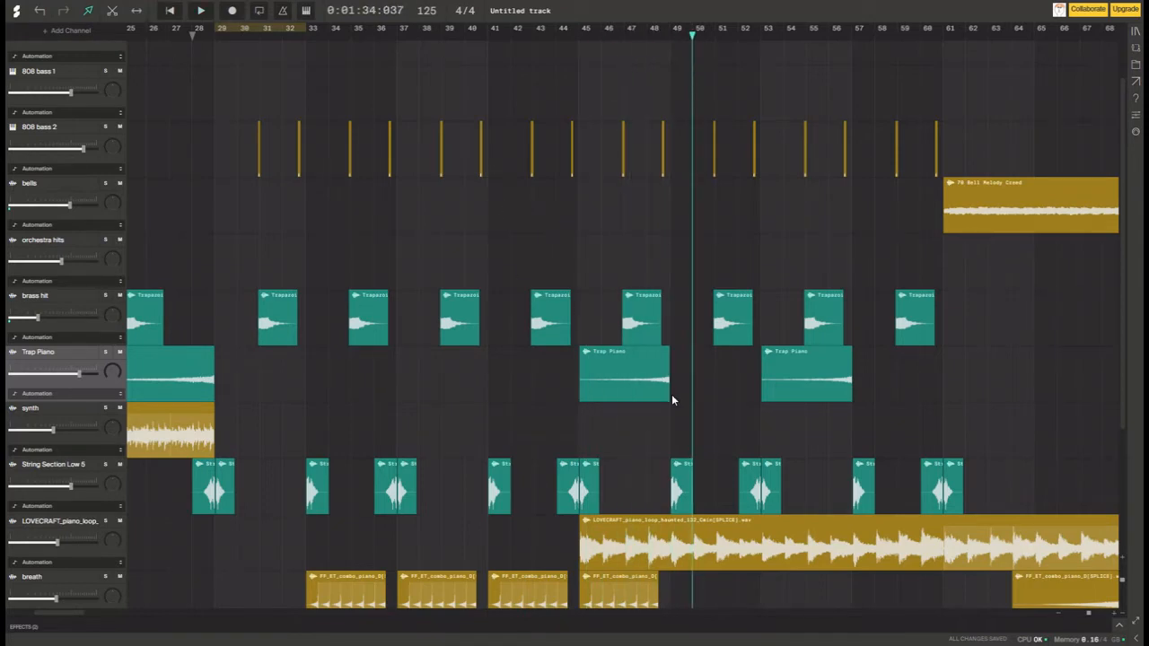
Drag a rising volume ramp onto the Trap Piano automation lane
drag(624, 373, 440, 372)
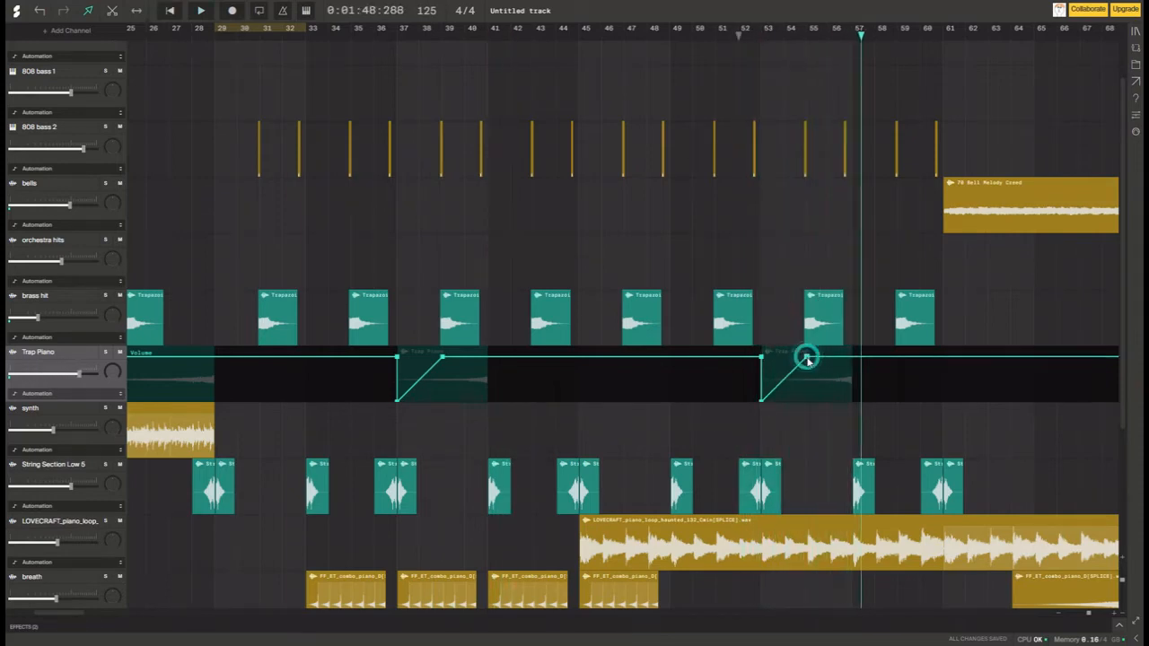
Lower the second Trap Piano ramp point to -3.22 dB and resume playback
drag(807, 357, 807, 367)
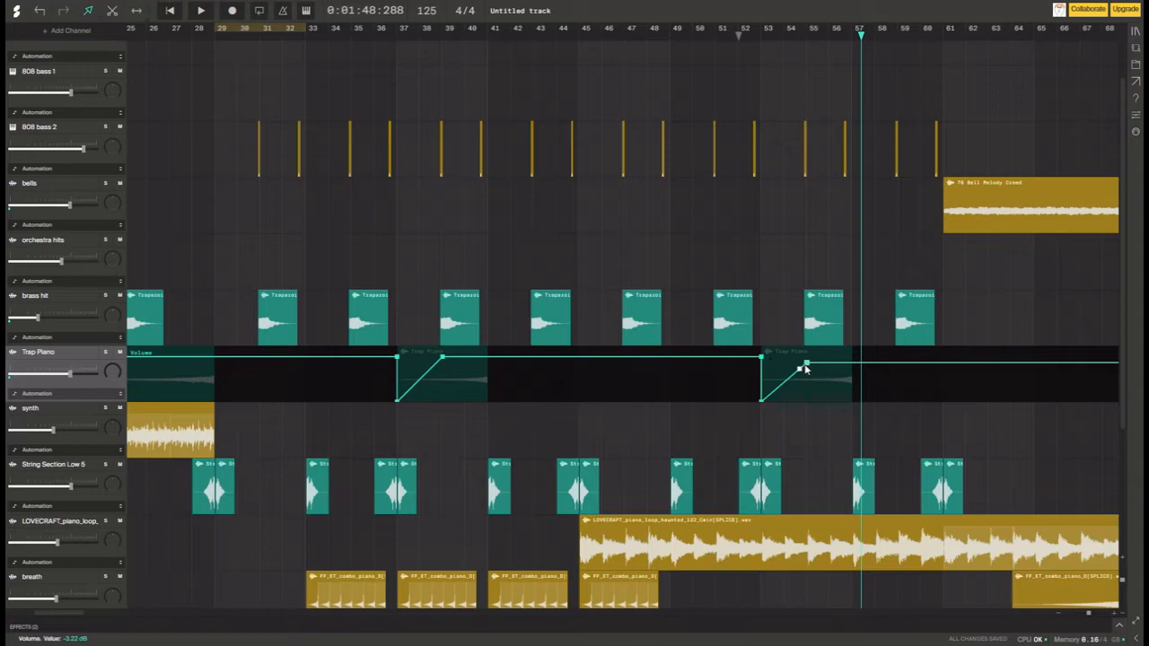
click(200, 10)
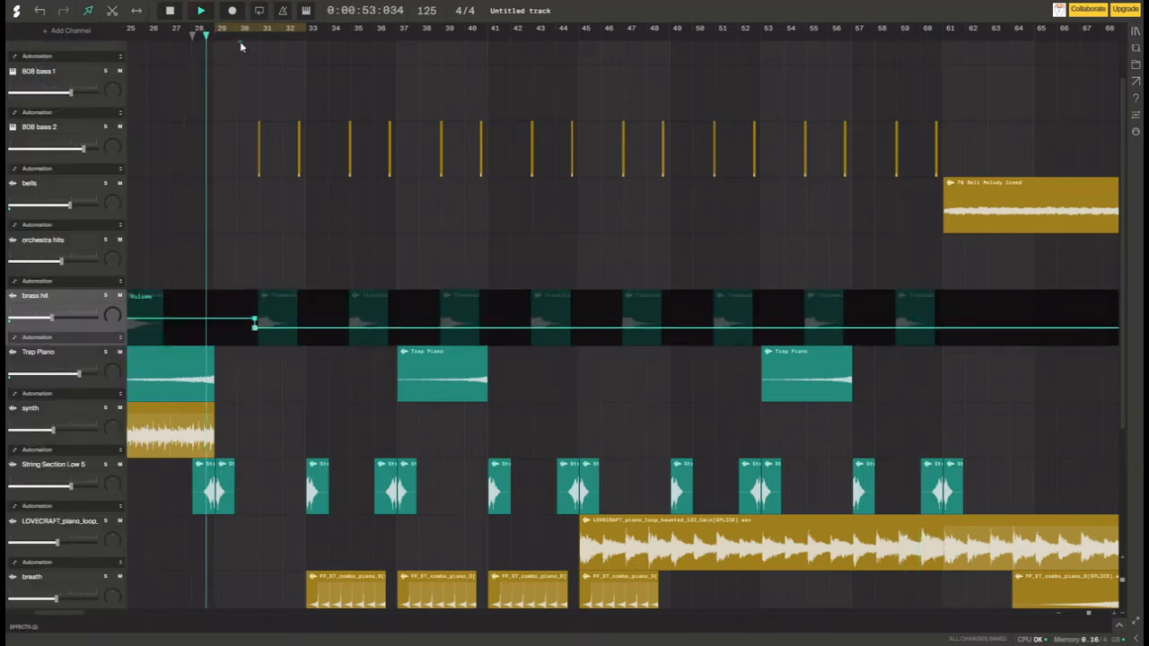
Close the brass hit automation lane while playback runs toward bar 39
click(313, 36)
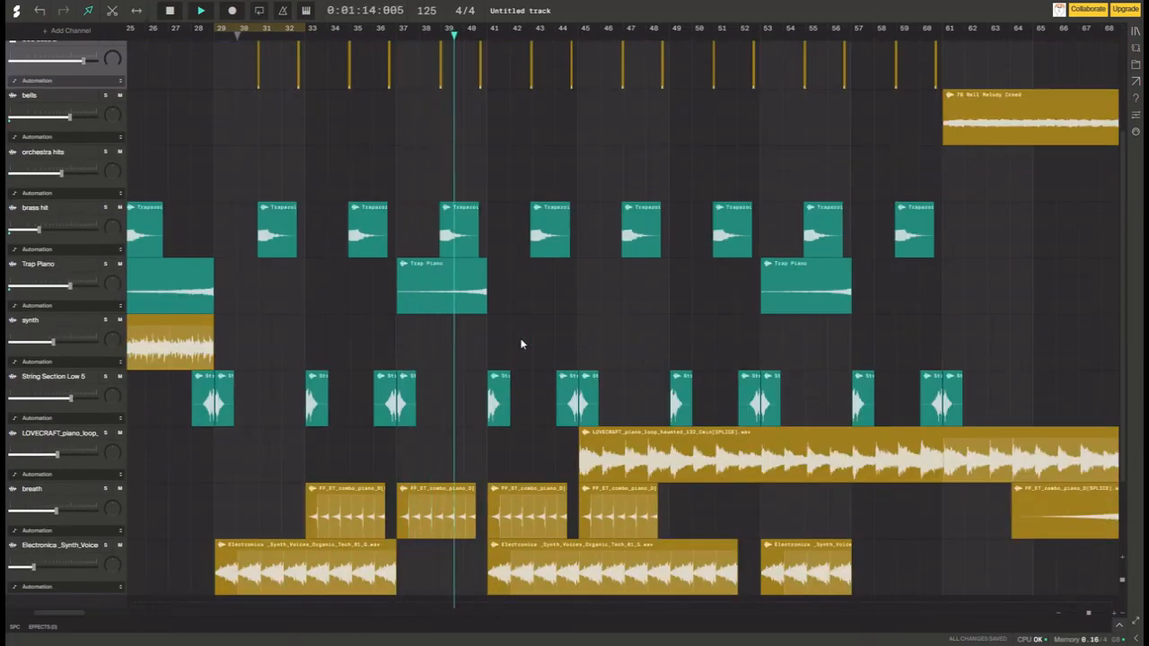
Start playback toward the ending around bar 80
click(200, 10)
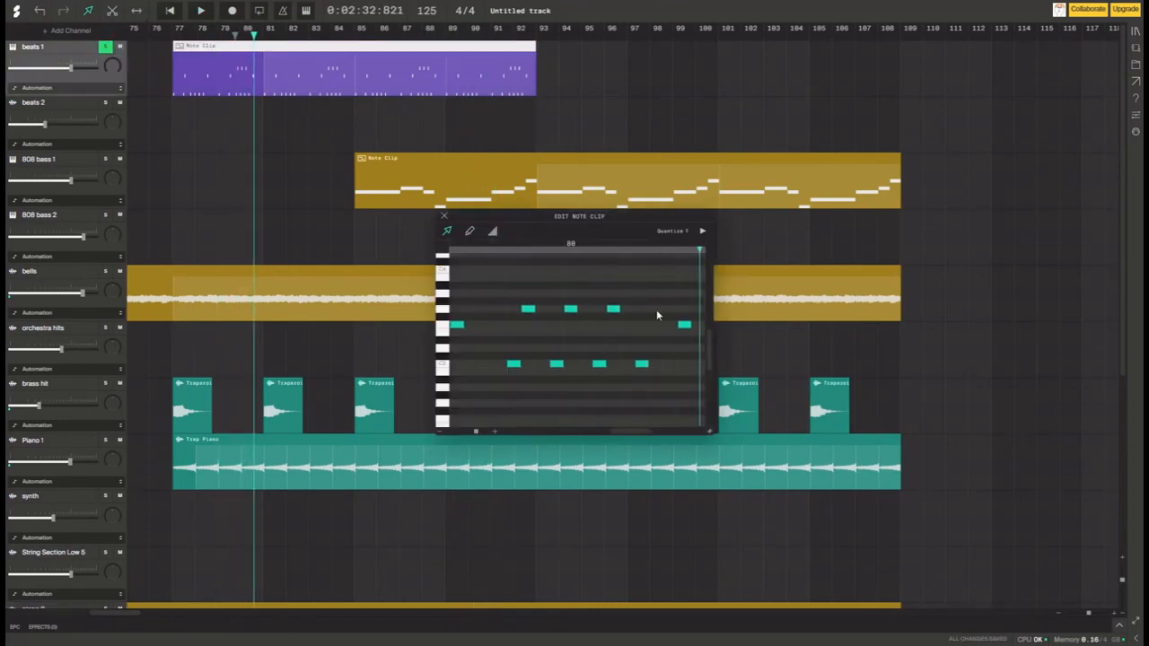
Unsolo beats 1, inspect its note clip, close the editor and replay the ending
click(444, 216)
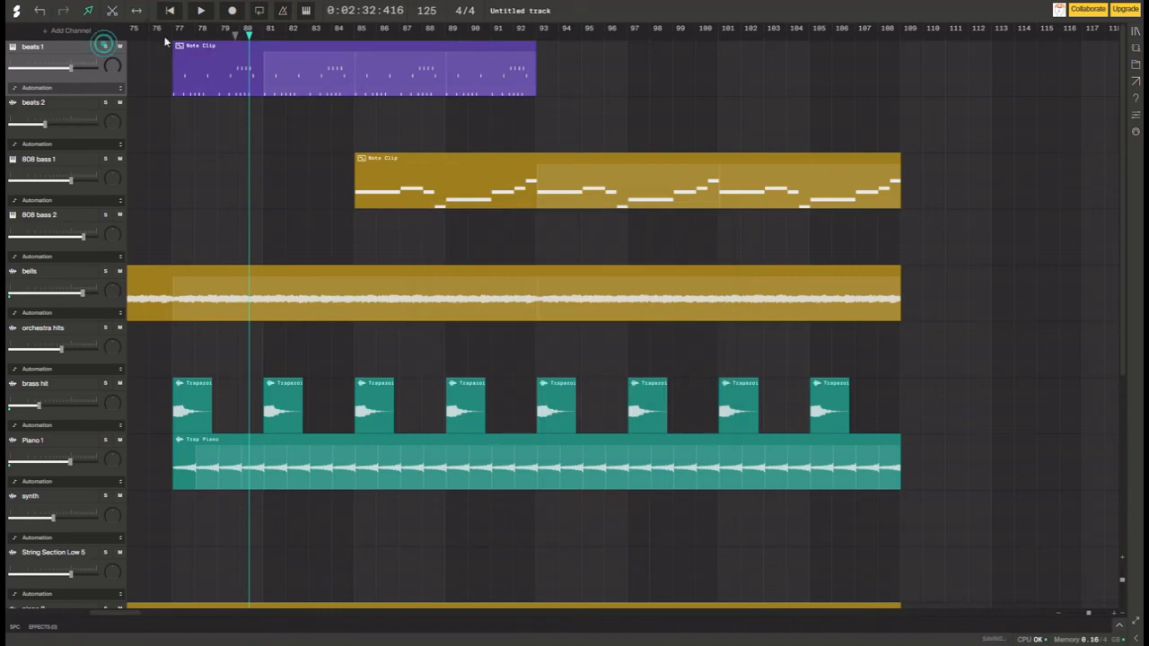
click(200, 10)
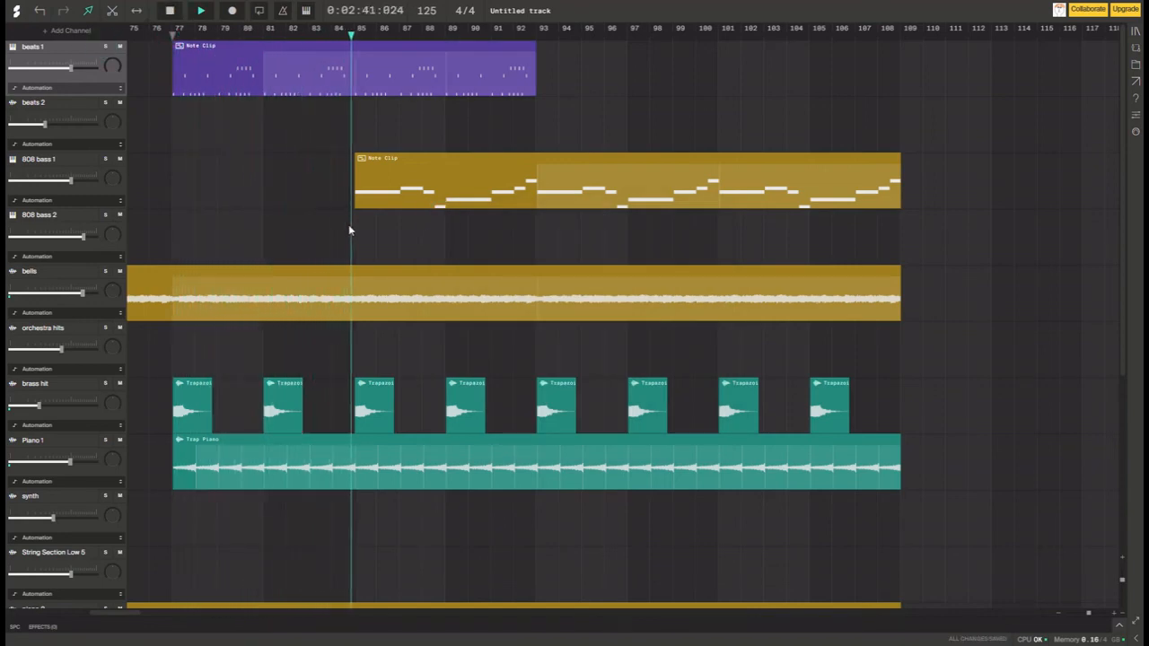
double_click(626, 179)
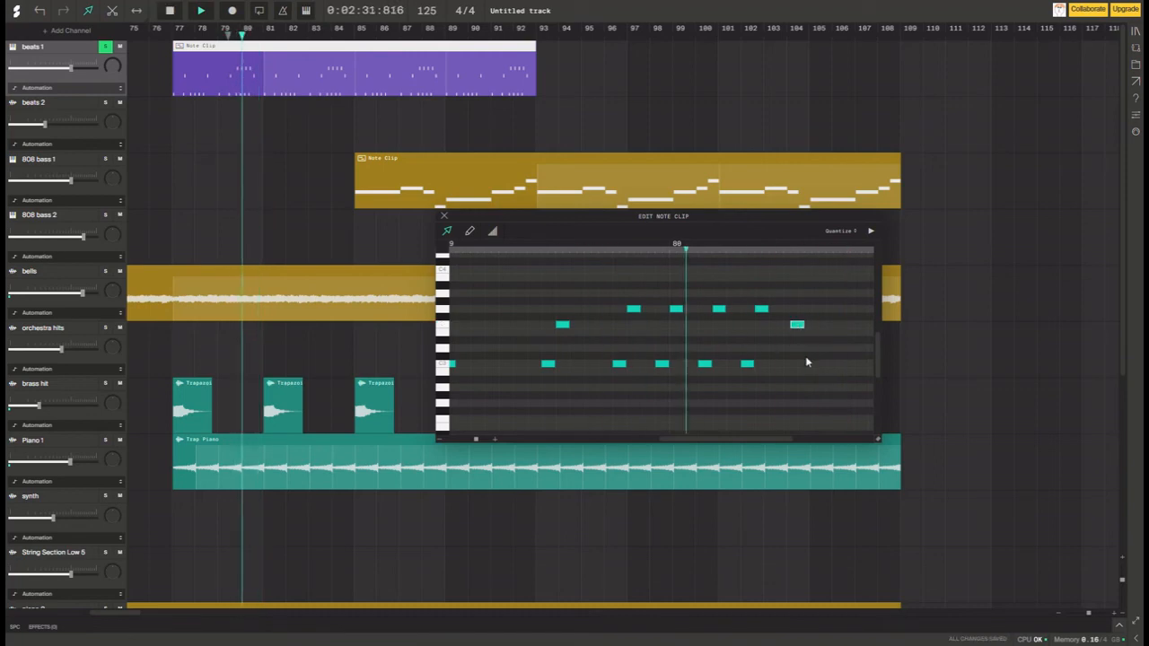
click(444, 216)
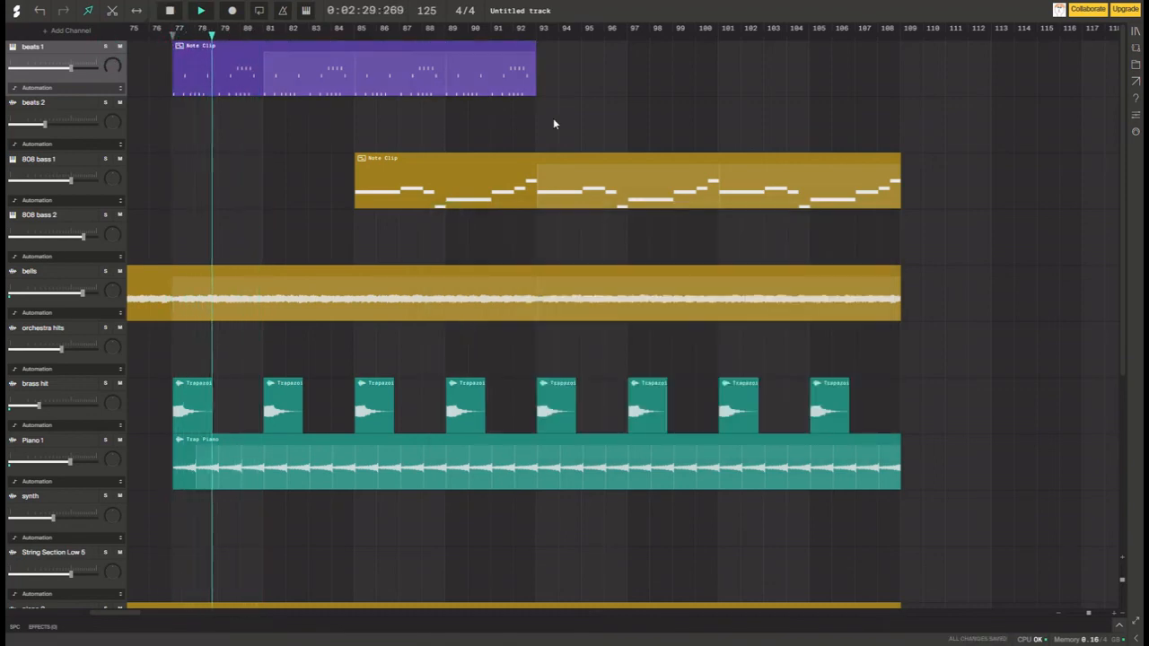
click(201, 10)
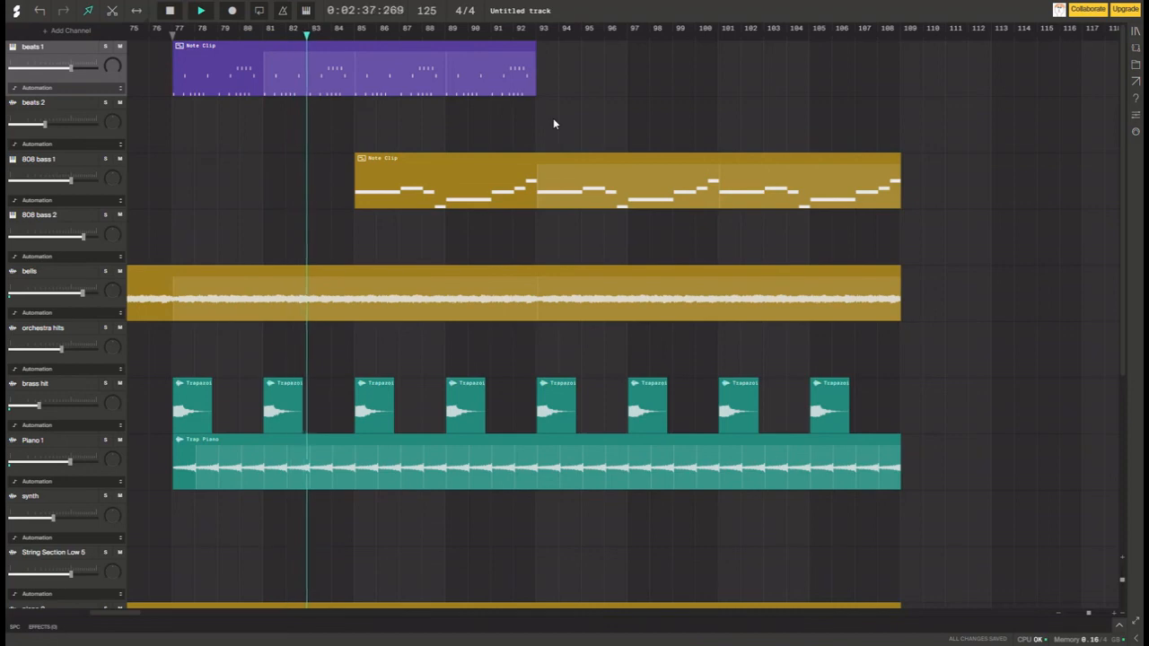